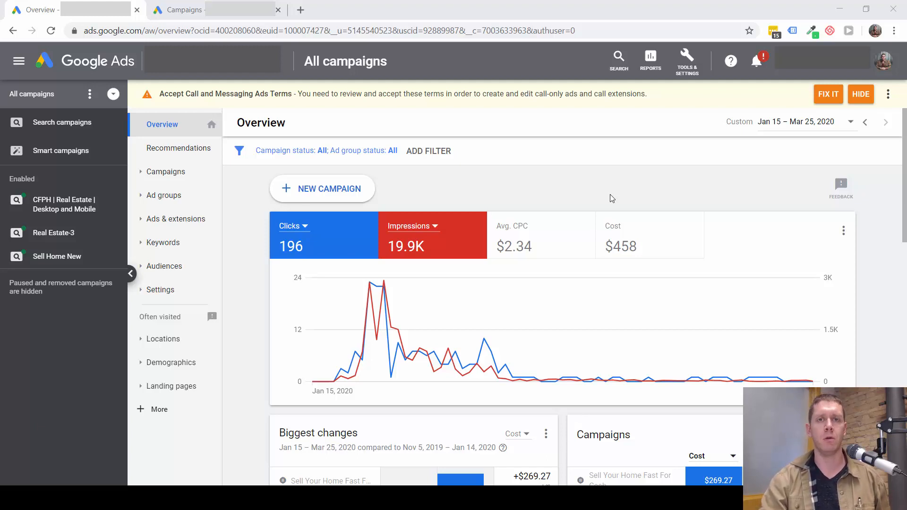
pyautogui.moveTo(619, 202)
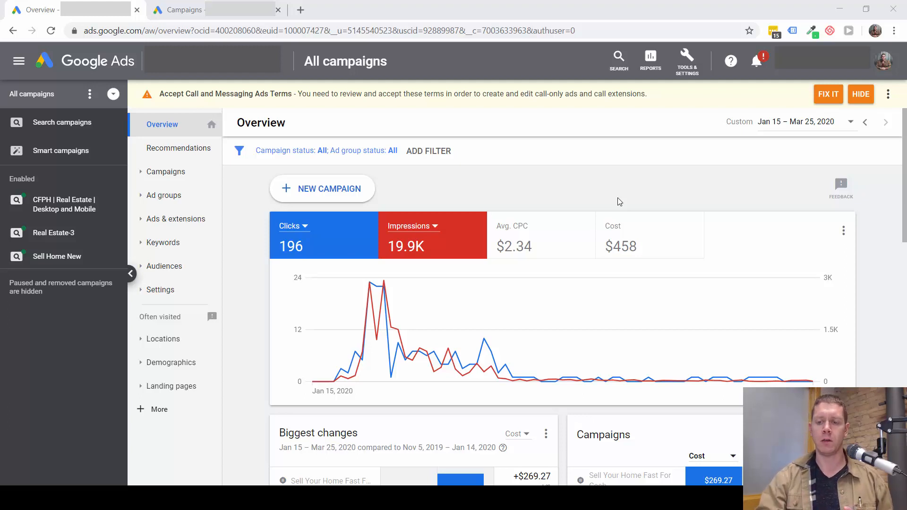
pyautogui.moveTo(505, 229)
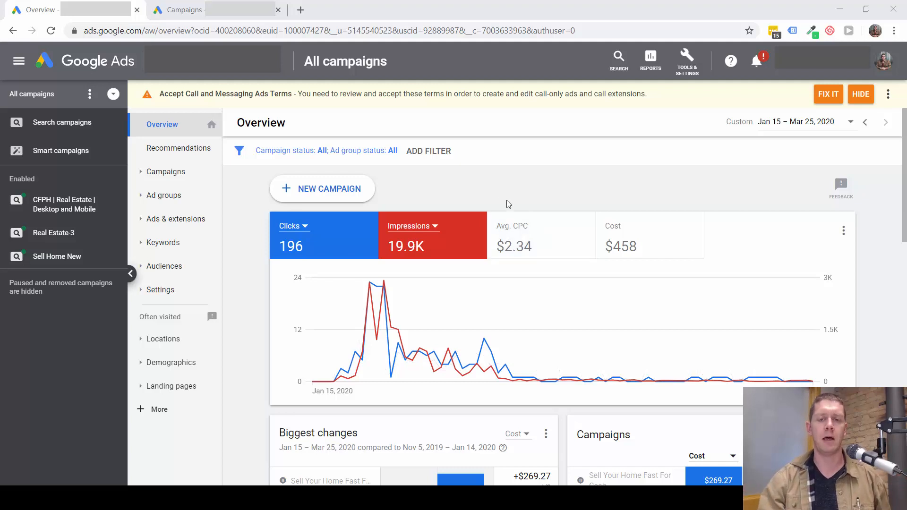
pyautogui.moveTo(500, 191)
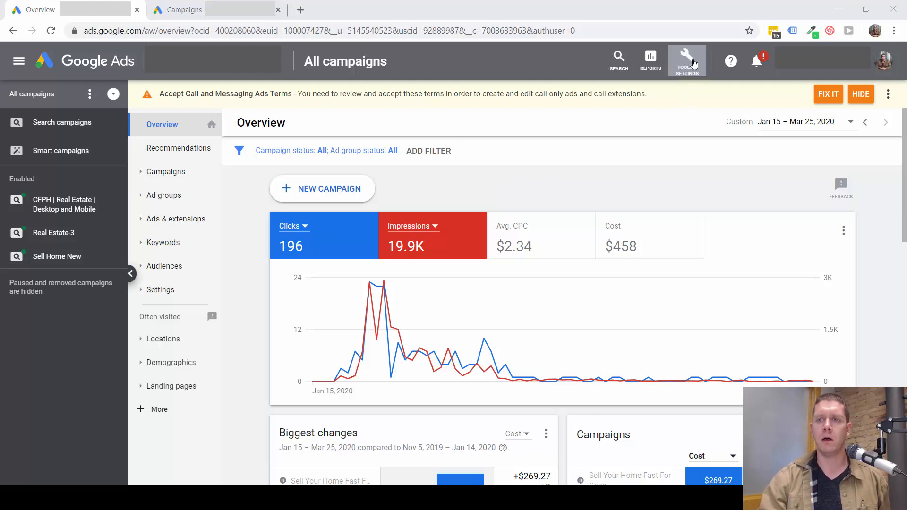
# - Review the users with account access and the managers linked to this account
pyautogui.click(687, 60)
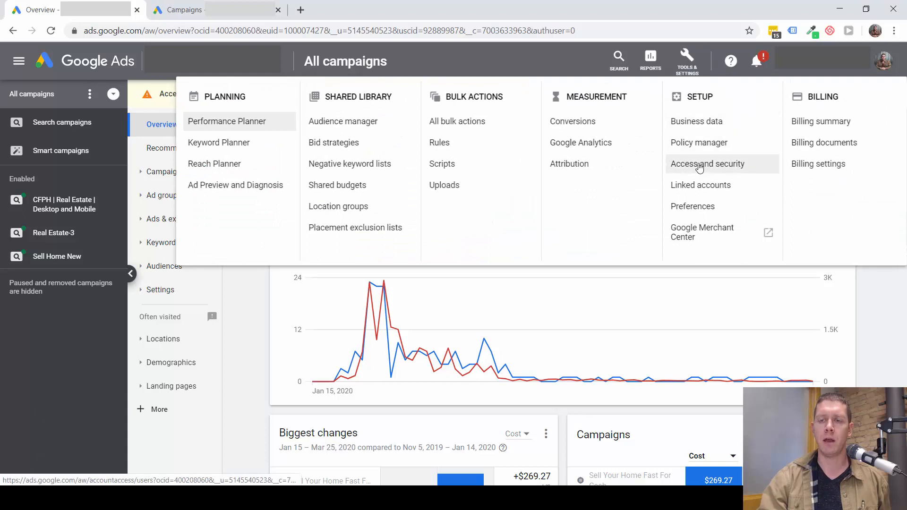
pyautogui.click(707, 164)
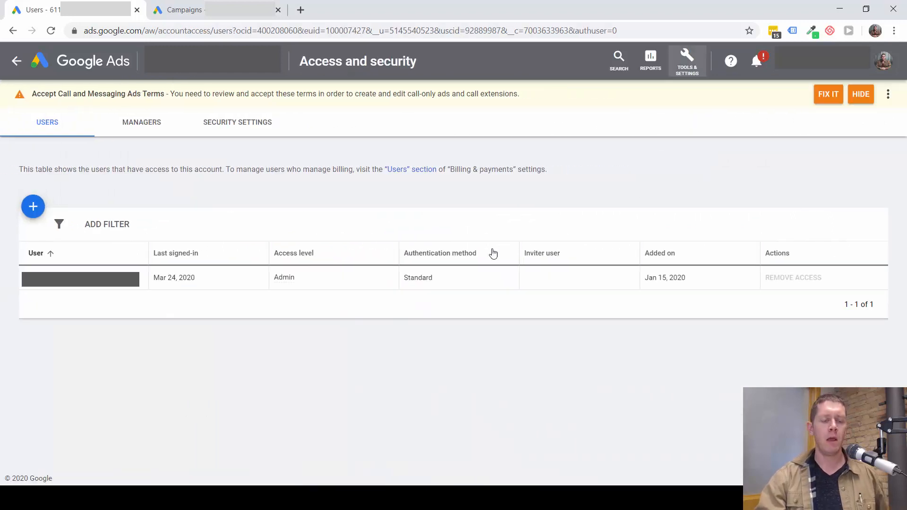
pyautogui.moveTo(340, 227)
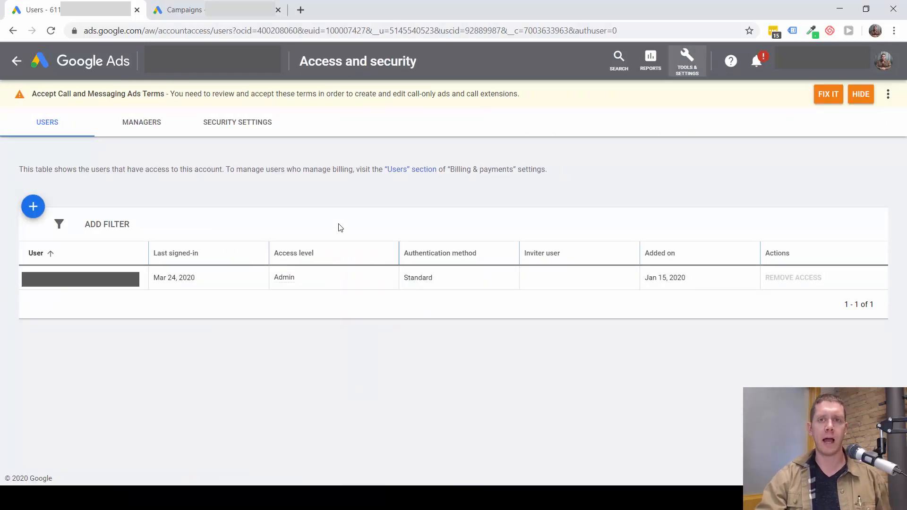
pyautogui.moveTo(33, 207)
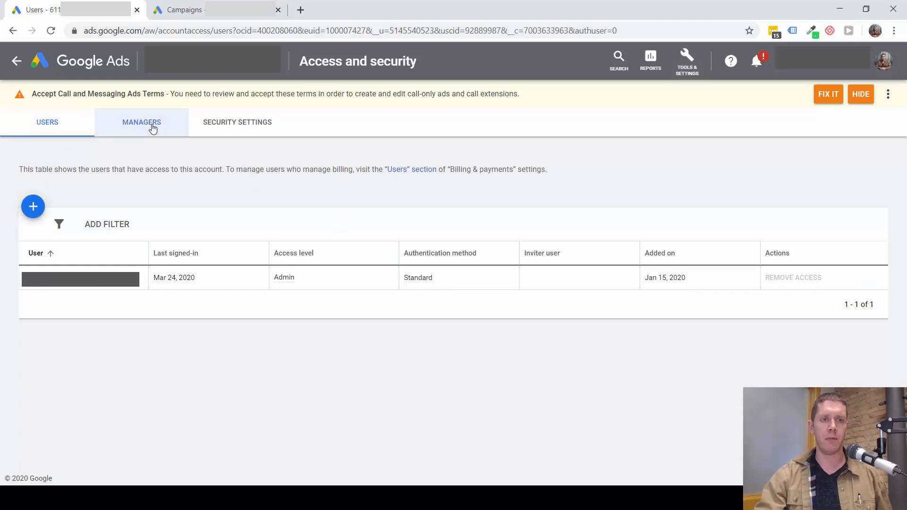
pyautogui.click(142, 122)
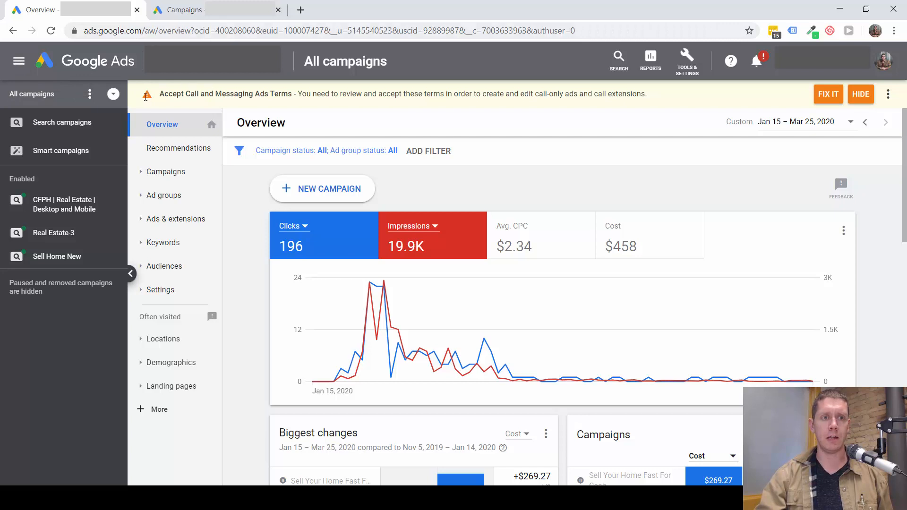
pyautogui.moveTo(157, 93); pyautogui.dragTo(613, 93)
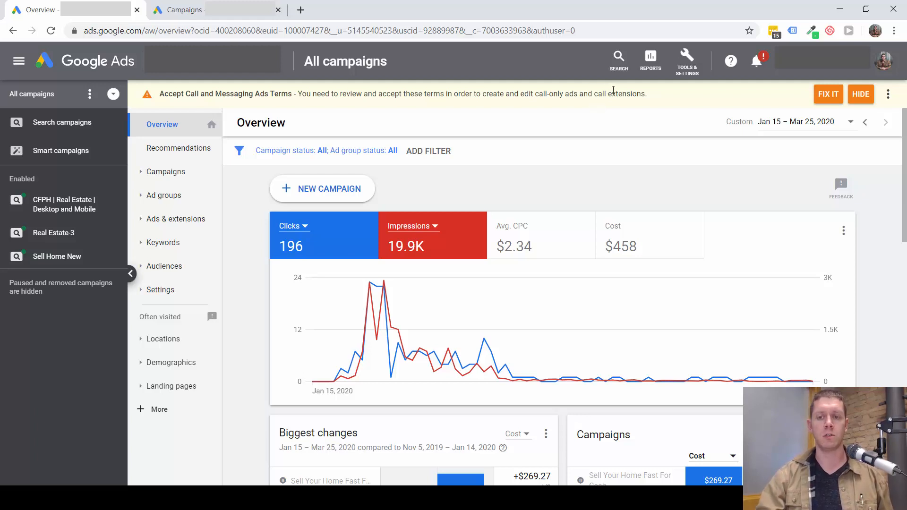
pyautogui.moveTo(580, 113)
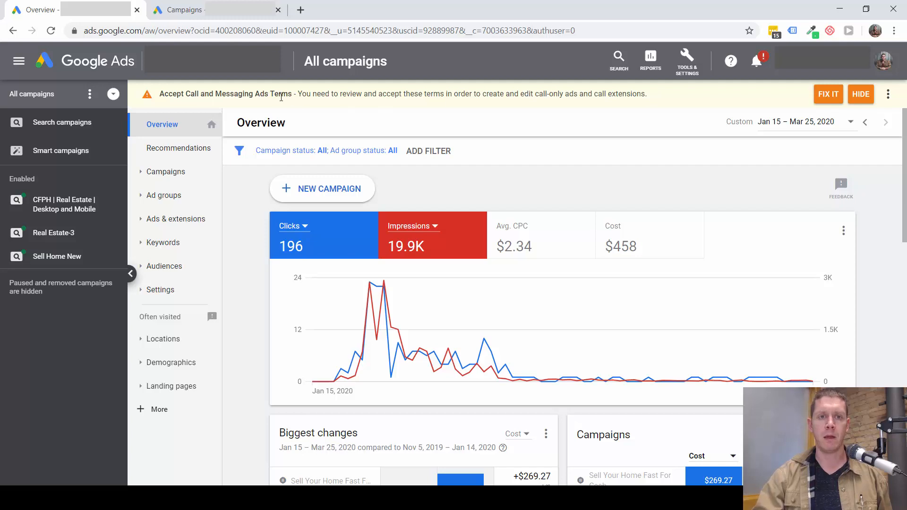
pyautogui.moveTo(281, 94); pyautogui.dragTo(648, 93)
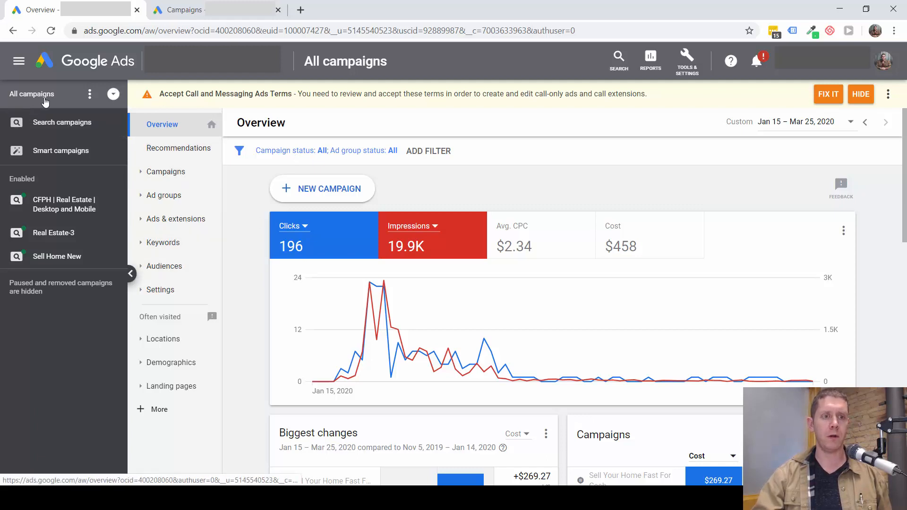
# - Open Account settings via Settings > Campaign settings and scroll to Ad suggestions
pyautogui.click(161, 290)
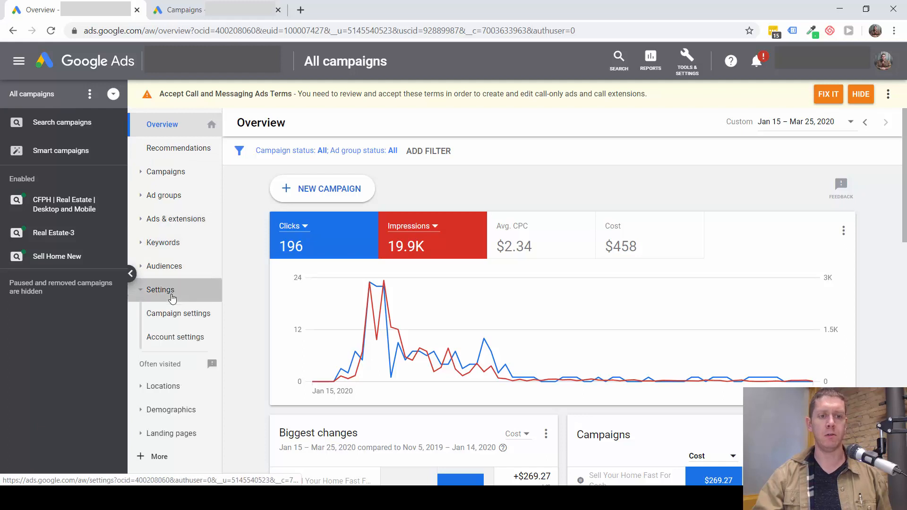
pyautogui.click(178, 313)
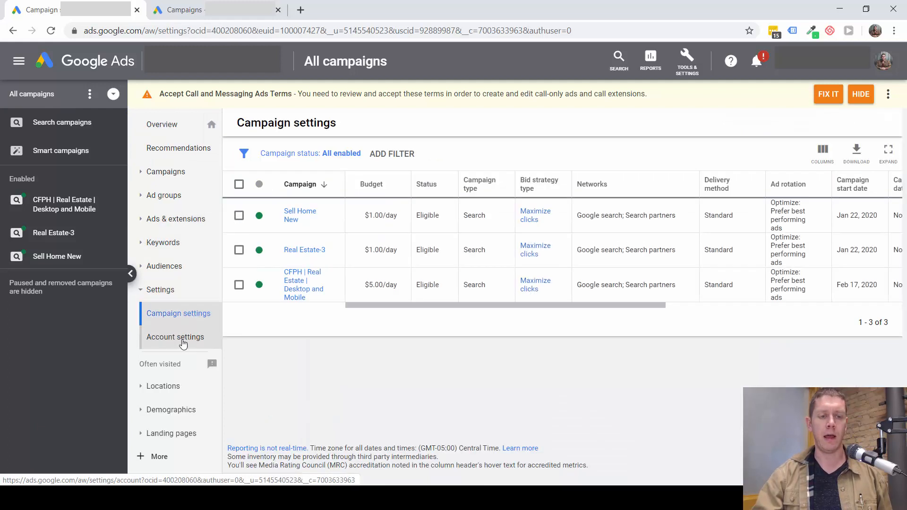
pyautogui.click(175, 337)
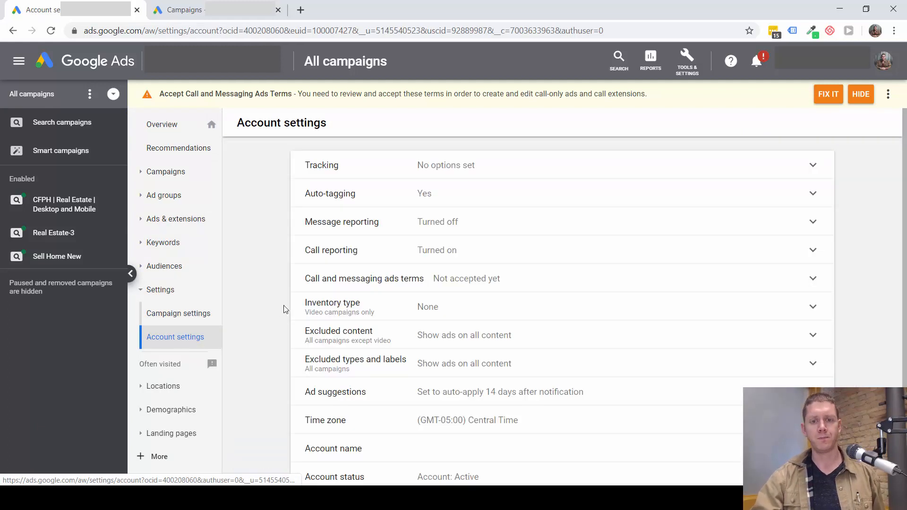
pyautogui.scroll(-3)
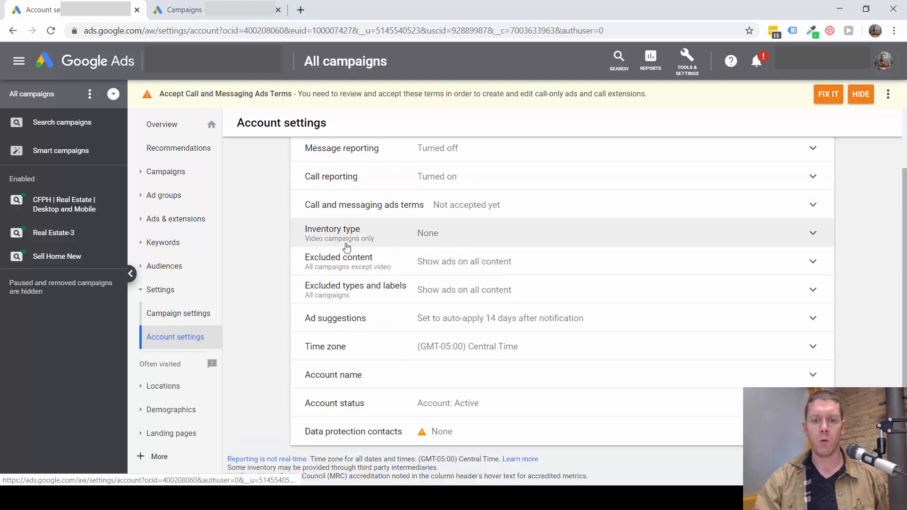
pyautogui.moveTo(396, 318)
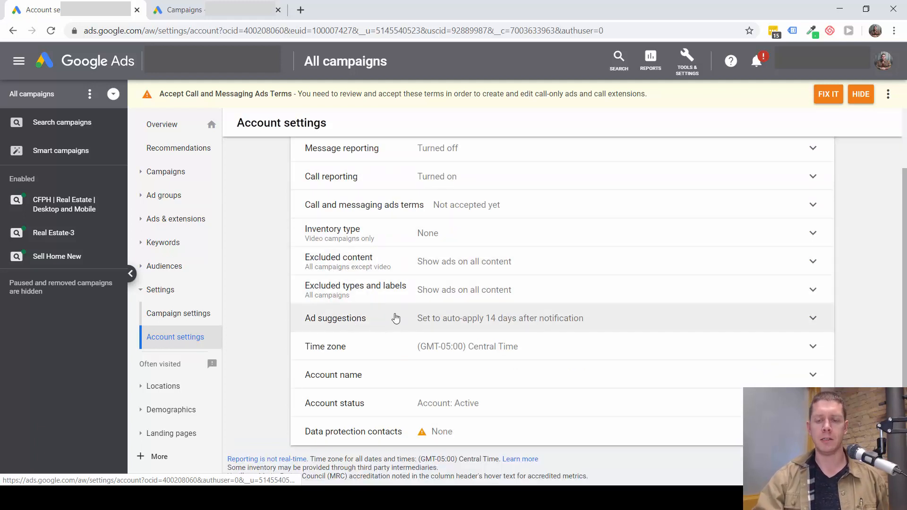
pyautogui.moveTo(446, 328)
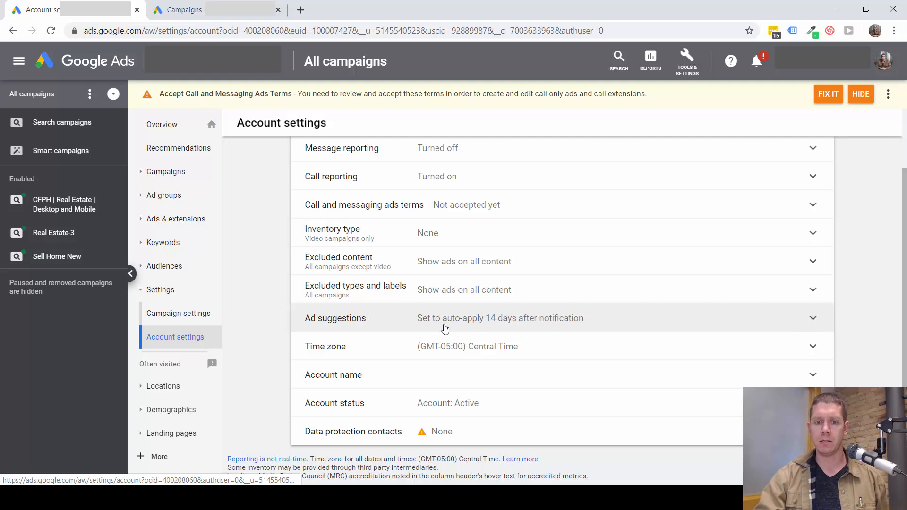
pyautogui.moveTo(652, 335)
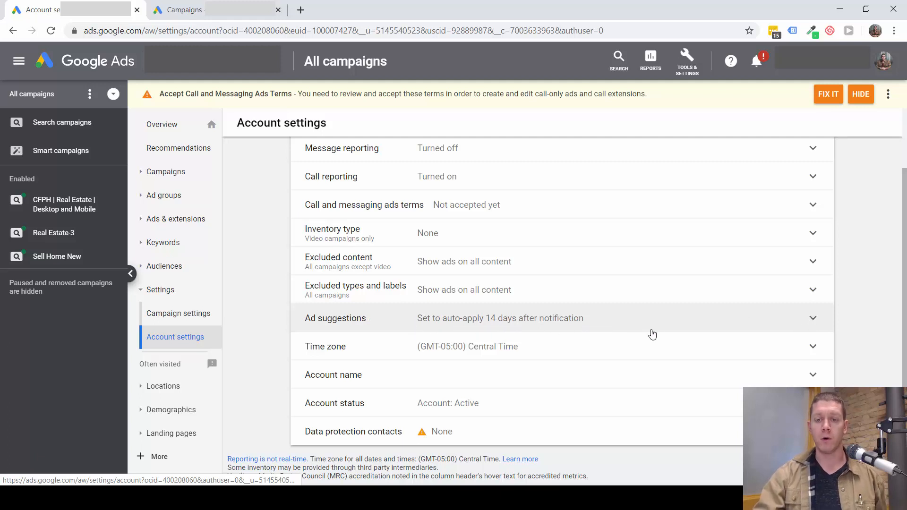
# - Expand Ad suggestions and choose "Don't automatically apply ad suggestions"
pyautogui.click(812, 318)
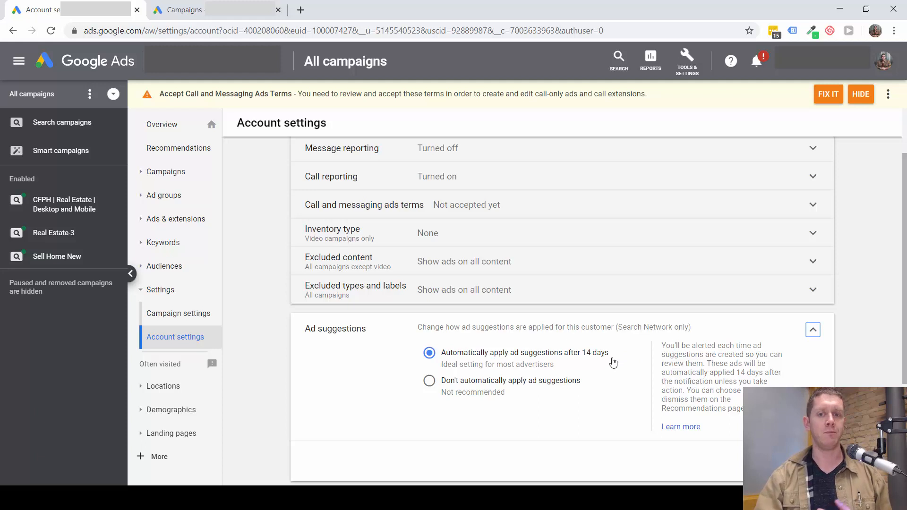
pyautogui.moveTo(440, 384)
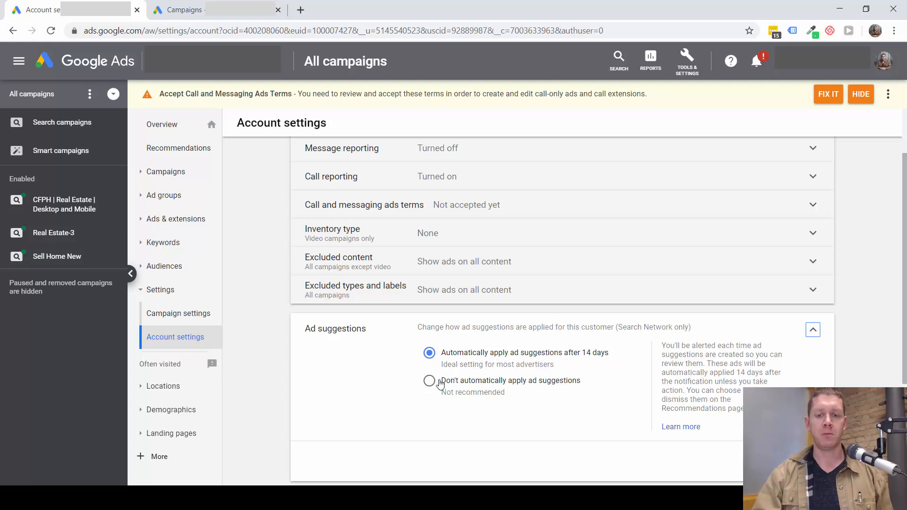
pyautogui.moveTo(431, 384)
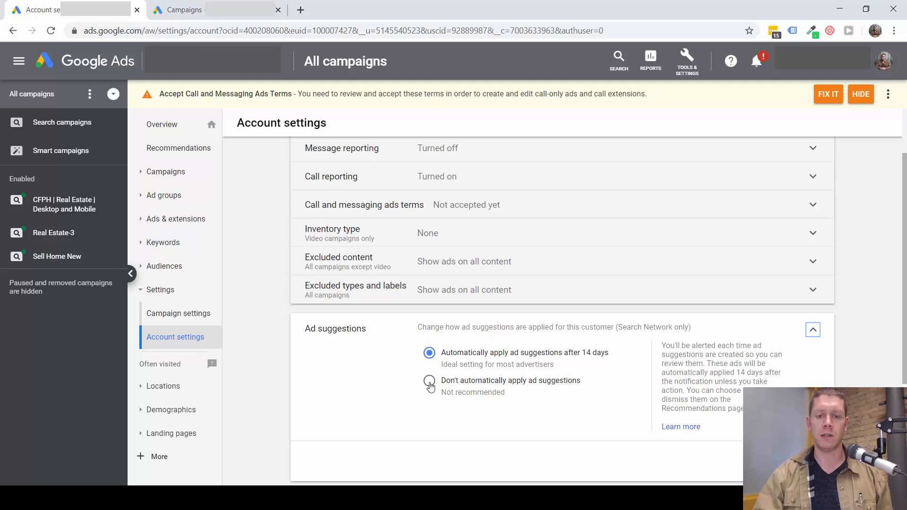
pyautogui.click(430, 380)
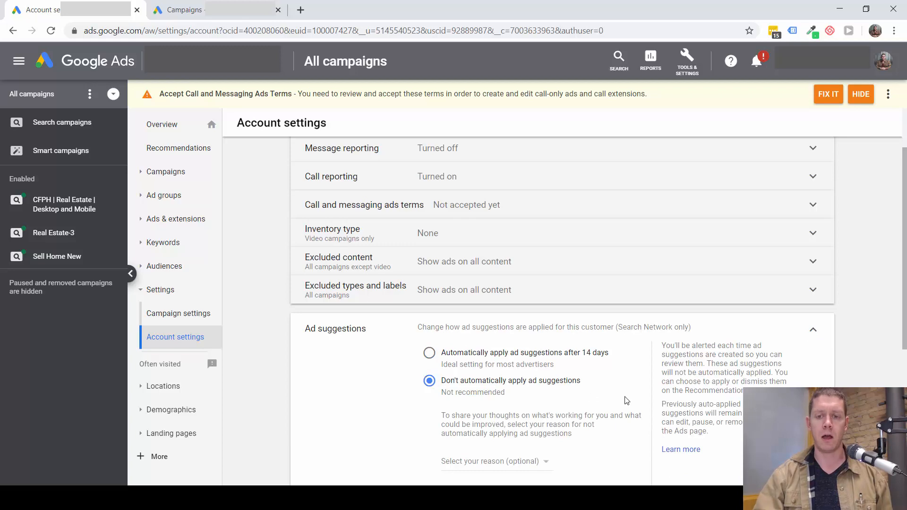
pyautogui.scroll(-3)
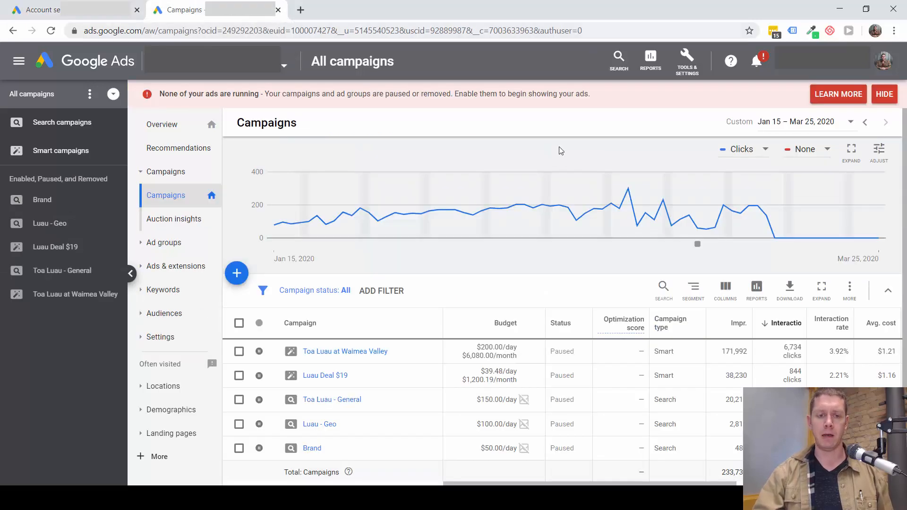
pyautogui.moveTo(390, 312)
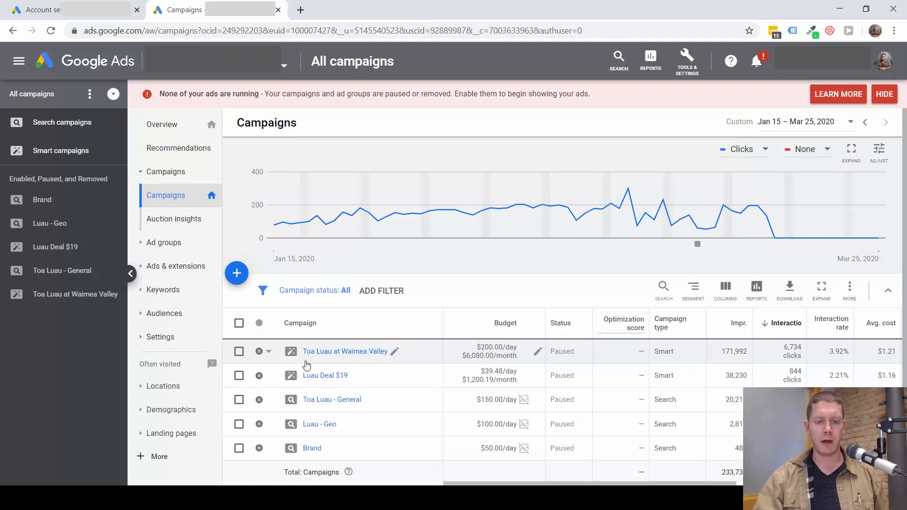
pyautogui.moveTo(300, 364)
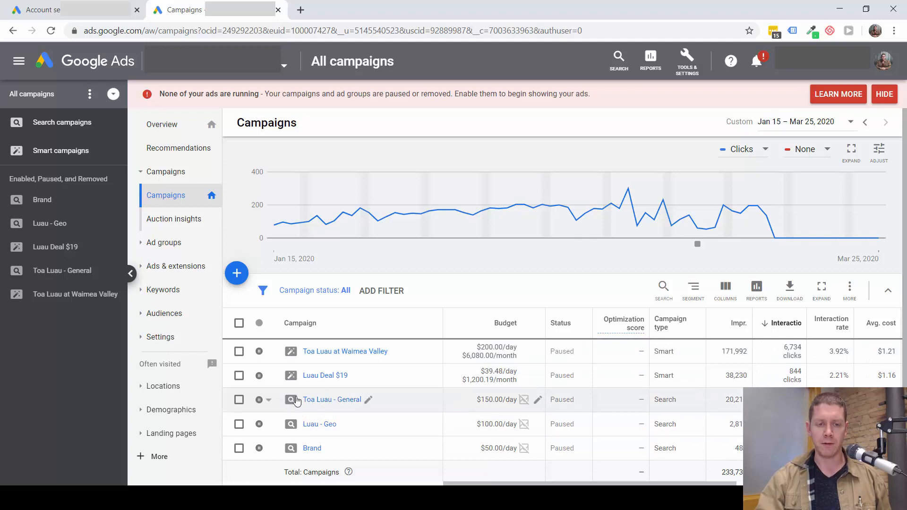
pyautogui.moveTo(284, 450)
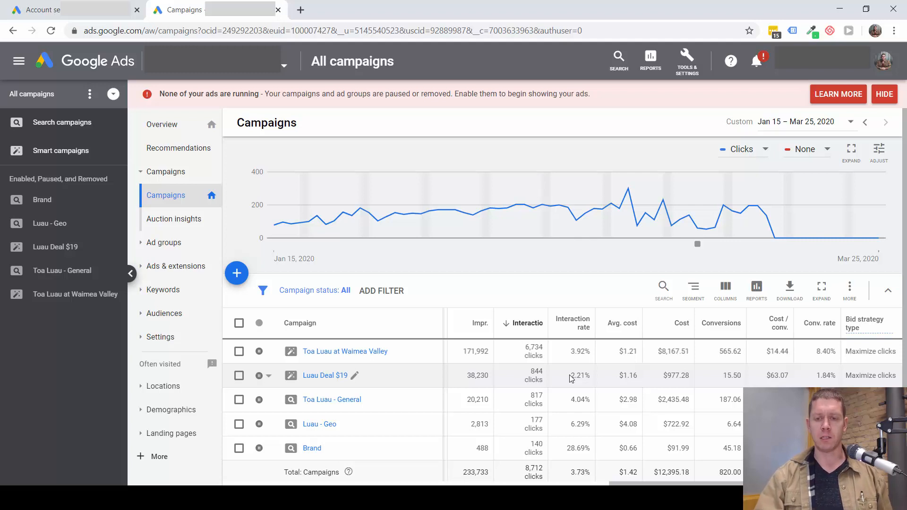
pyautogui.moveTo(699, 228)
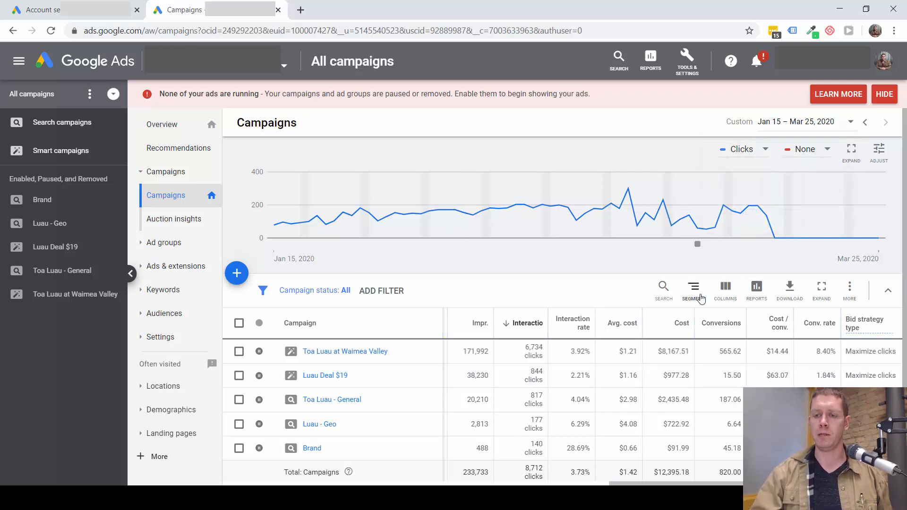
# - Segment the campaigns table by Conversions > Conversion action and scroll through the breakdown
pyautogui.click(693, 287)
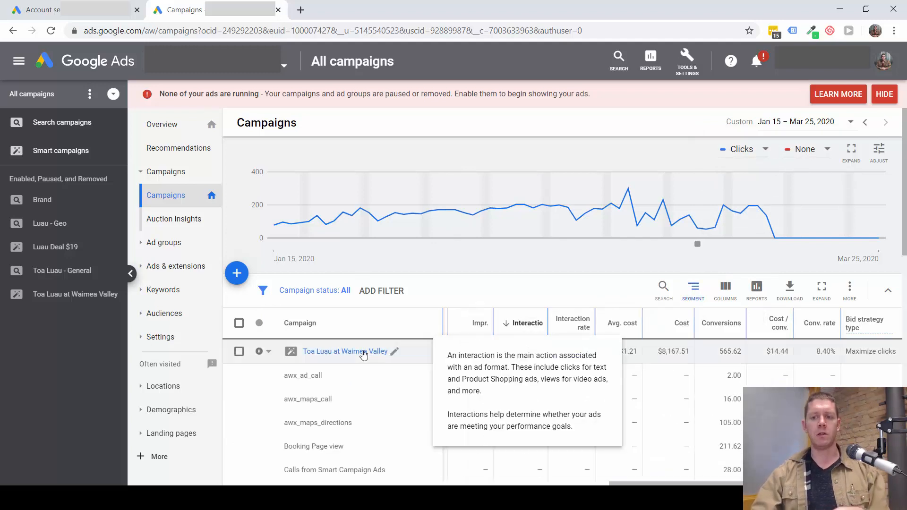
pyautogui.scroll(-3)
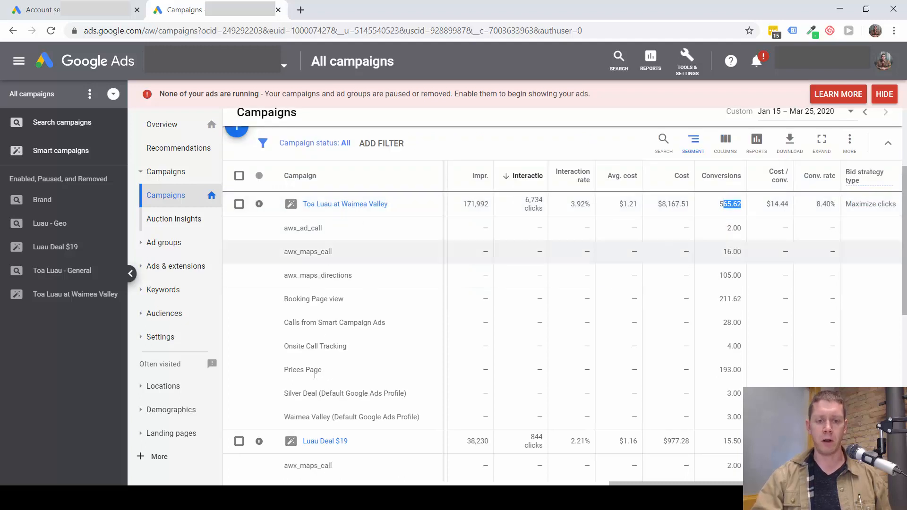
pyautogui.moveTo(324, 356)
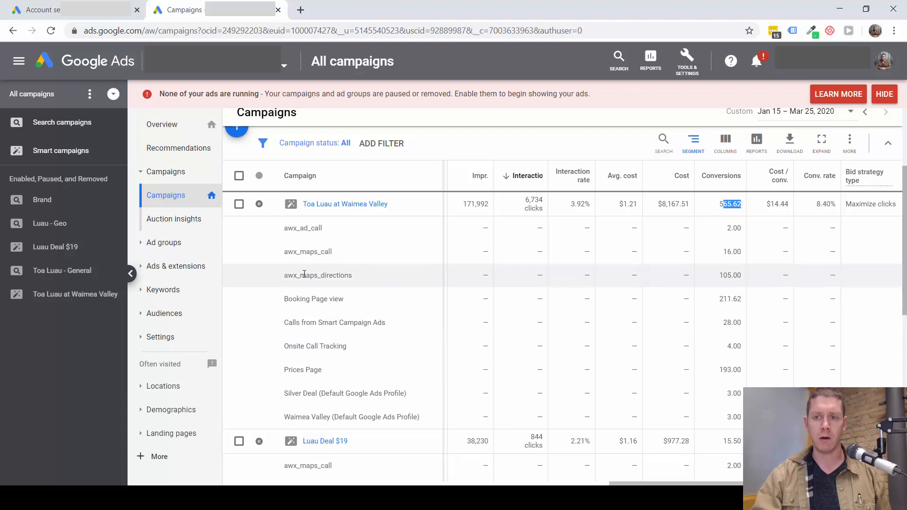
pyautogui.moveTo(332, 284)
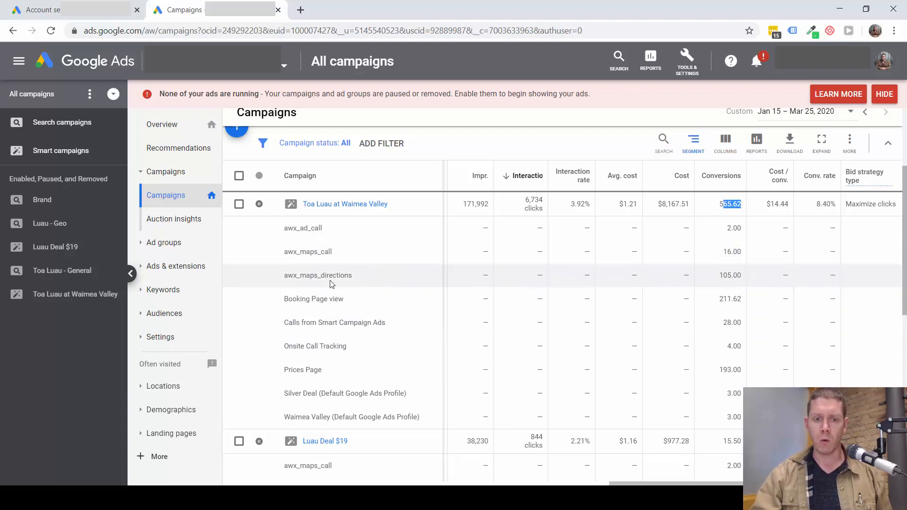
pyautogui.scroll(-3)
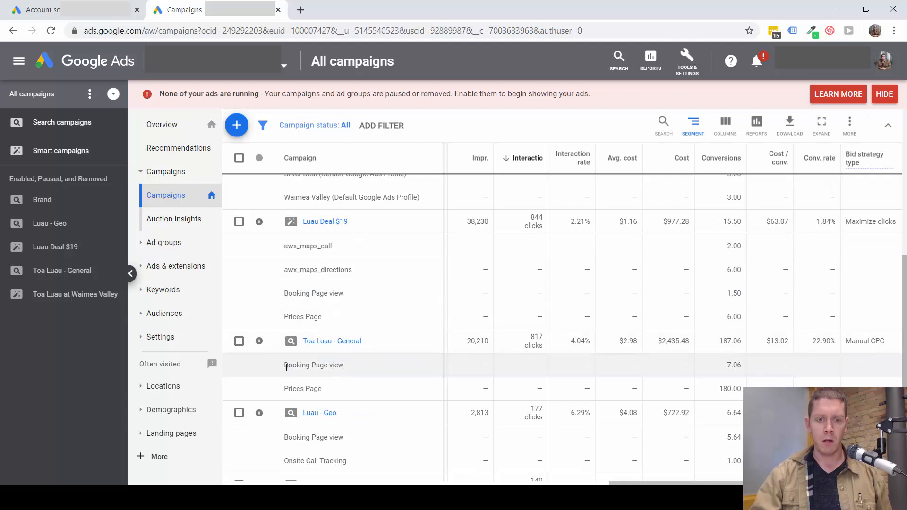
pyautogui.doubleClick(314, 365)
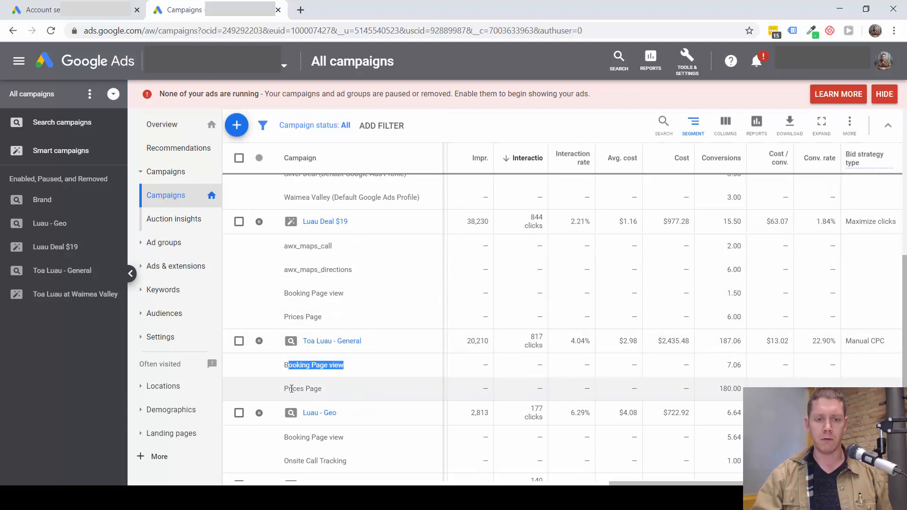
pyautogui.click(302, 388)
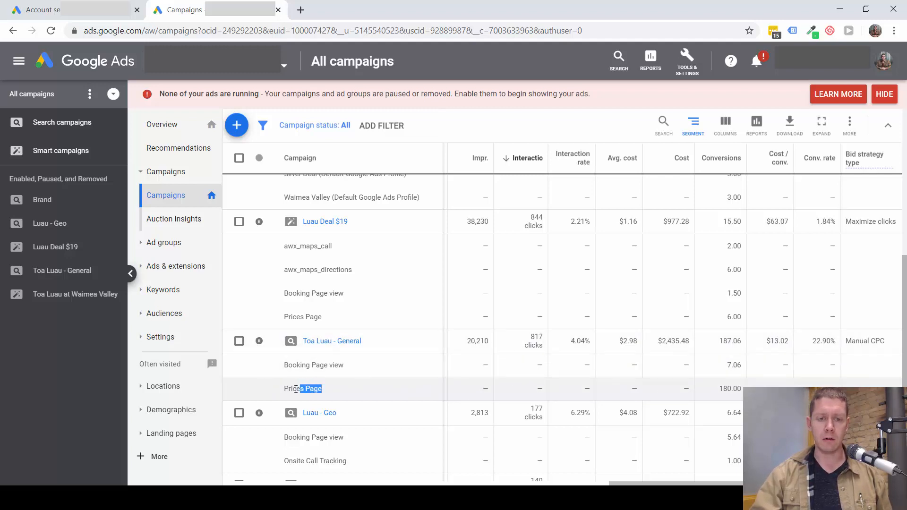
pyautogui.doubleClick(312, 364)
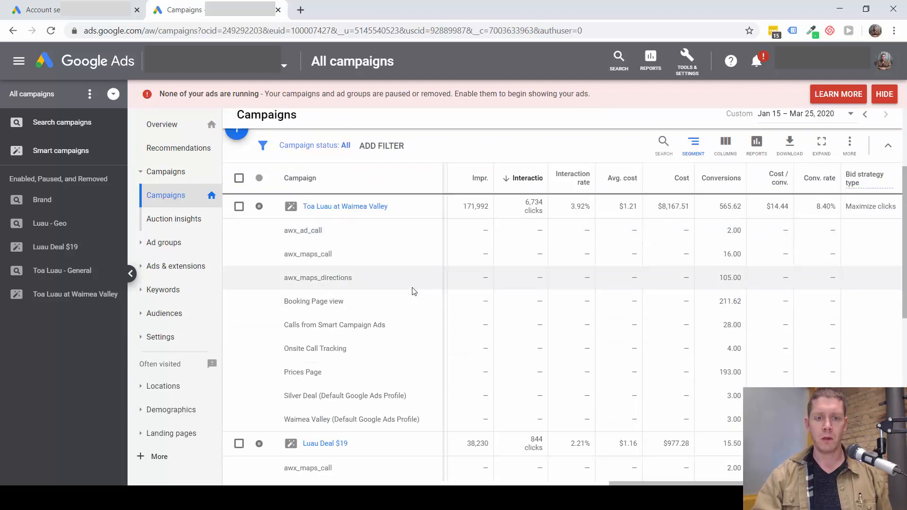
pyautogui.doubleClick(314, 301)
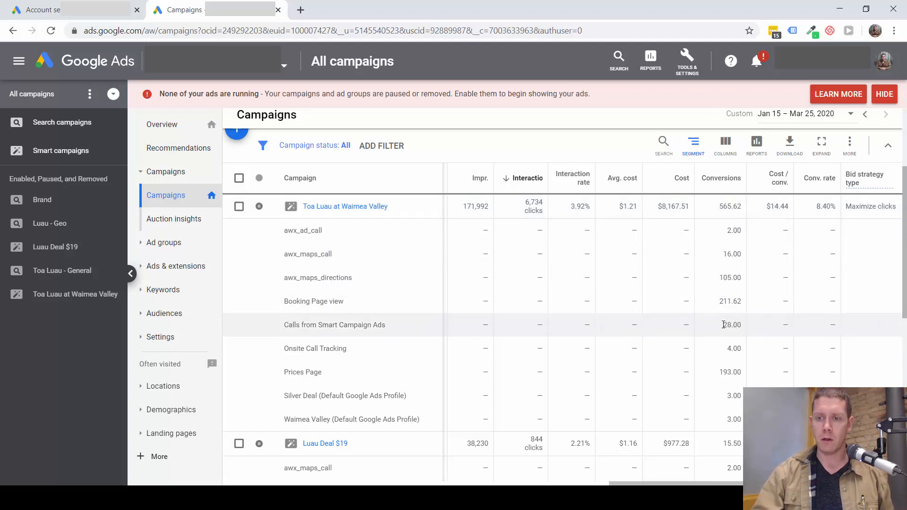
pyautogui.doubleClick(731, 325)
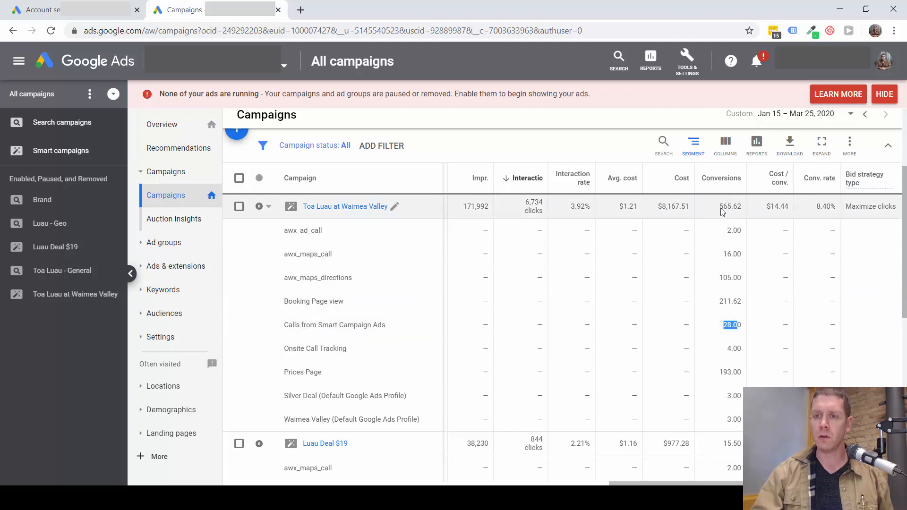
pyautogui.doubleClick(731, 206)
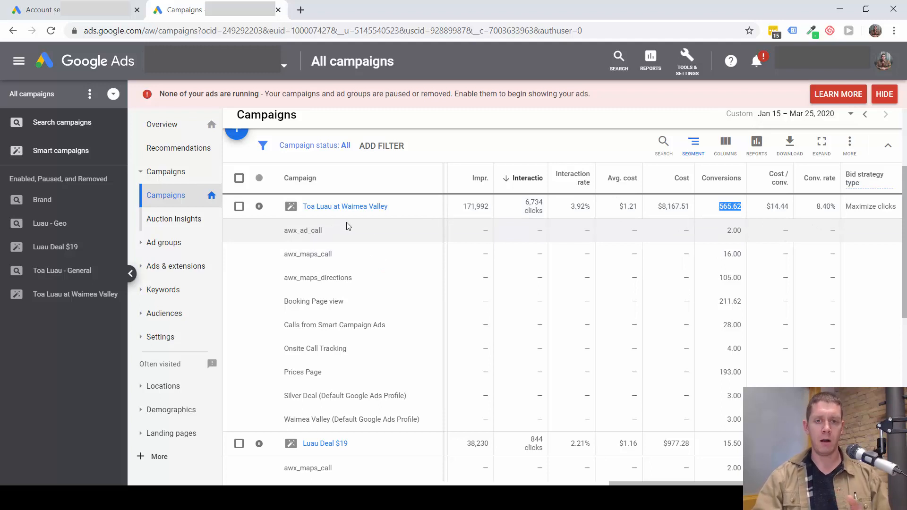
pyautogui.scroll(-3)
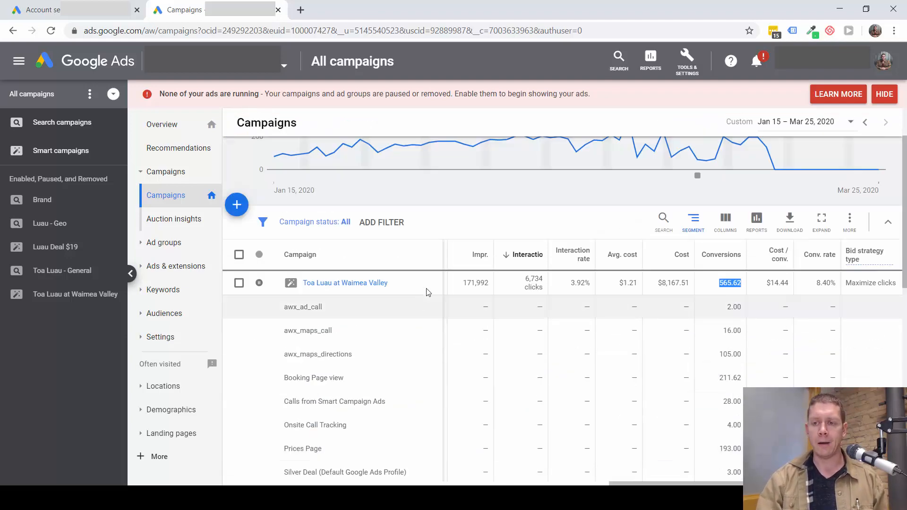
pyautogui.moveTo(524, 255)
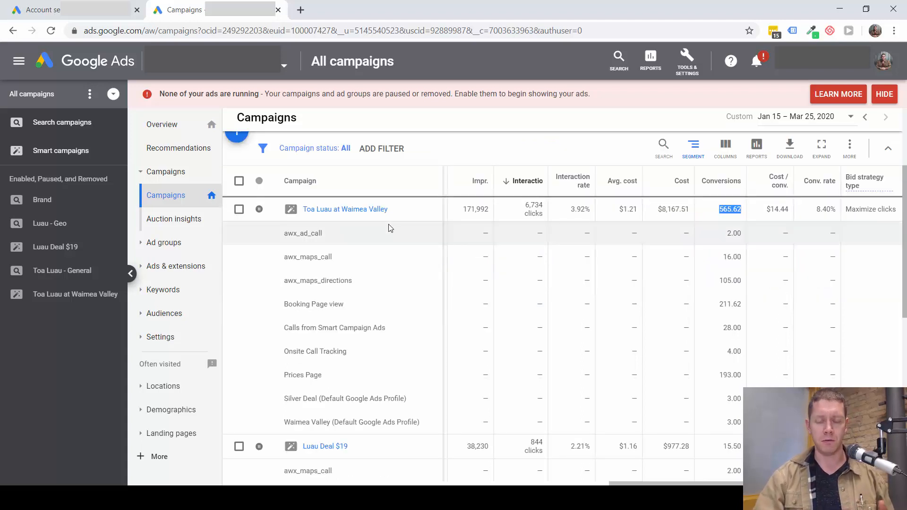
pyautogui.moveTo(393, 209)
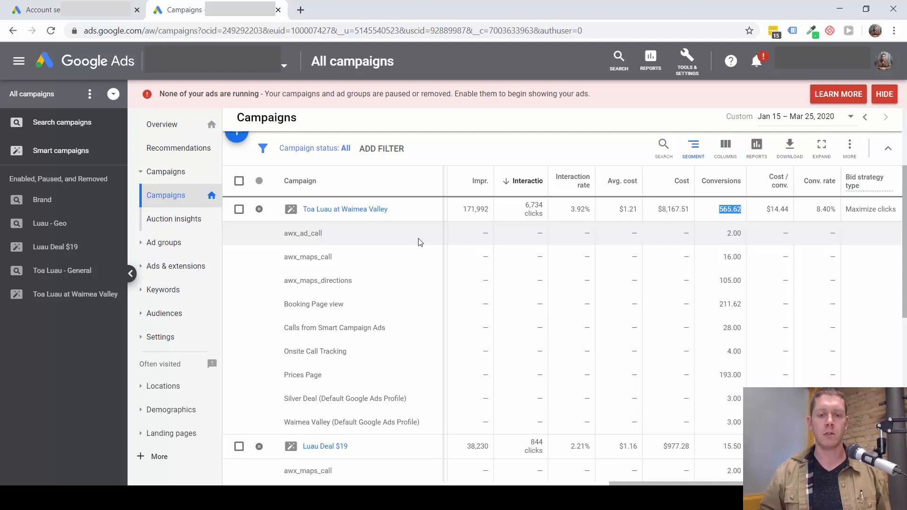
pyautogui.moveTo(394, 237)
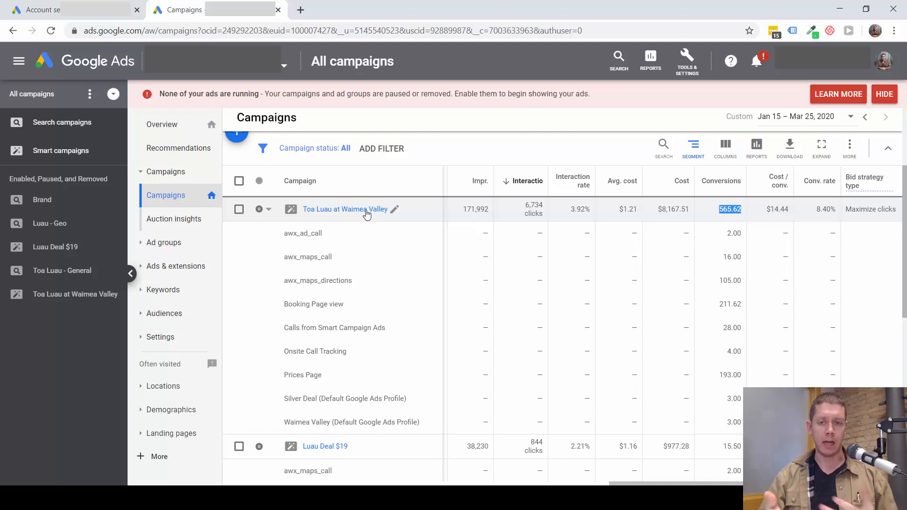
pyautogui.moveTo(380, 210)
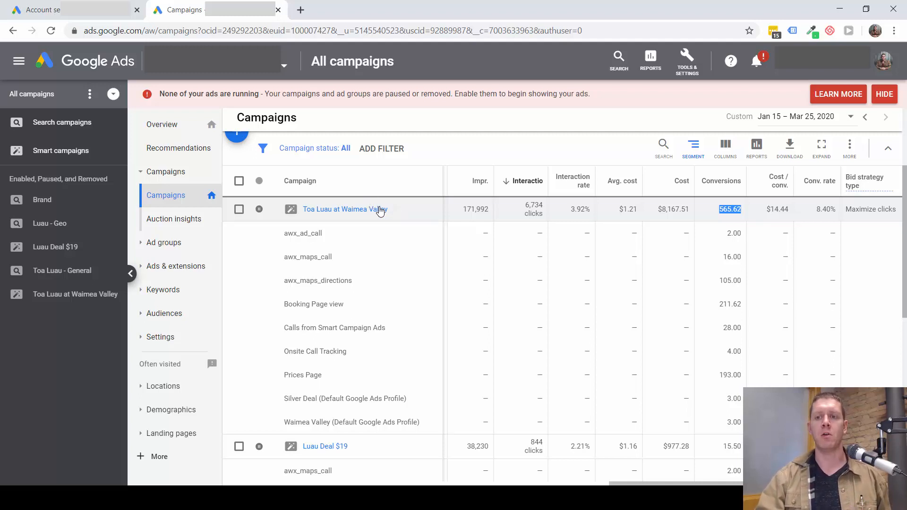
pyautogui.moveTo(315, 215)
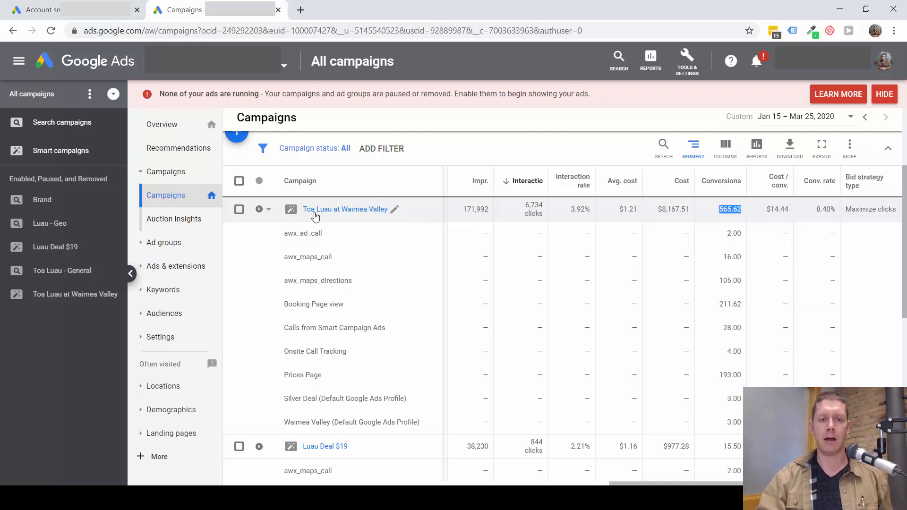